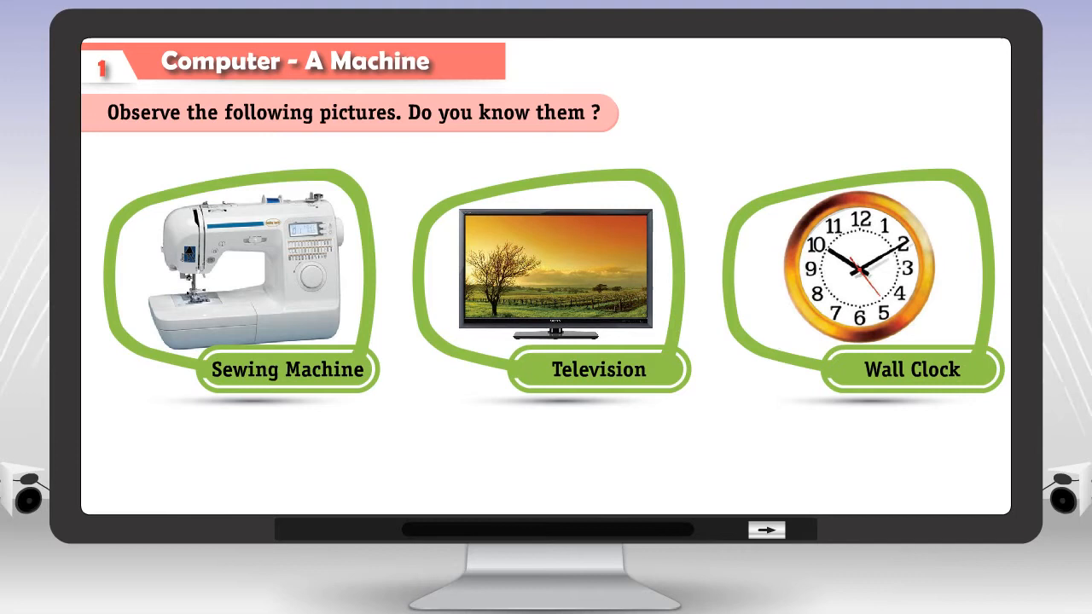
{"action": "left_click", "coordinate": [767, 528]}
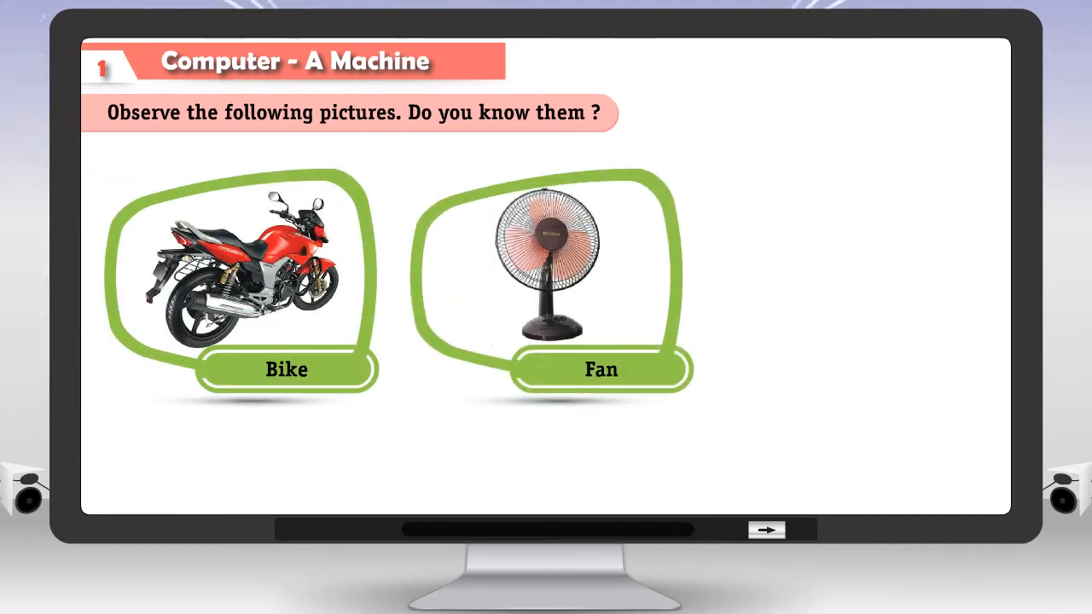
{"action": "left_click", "coordinate": [766, 529]}
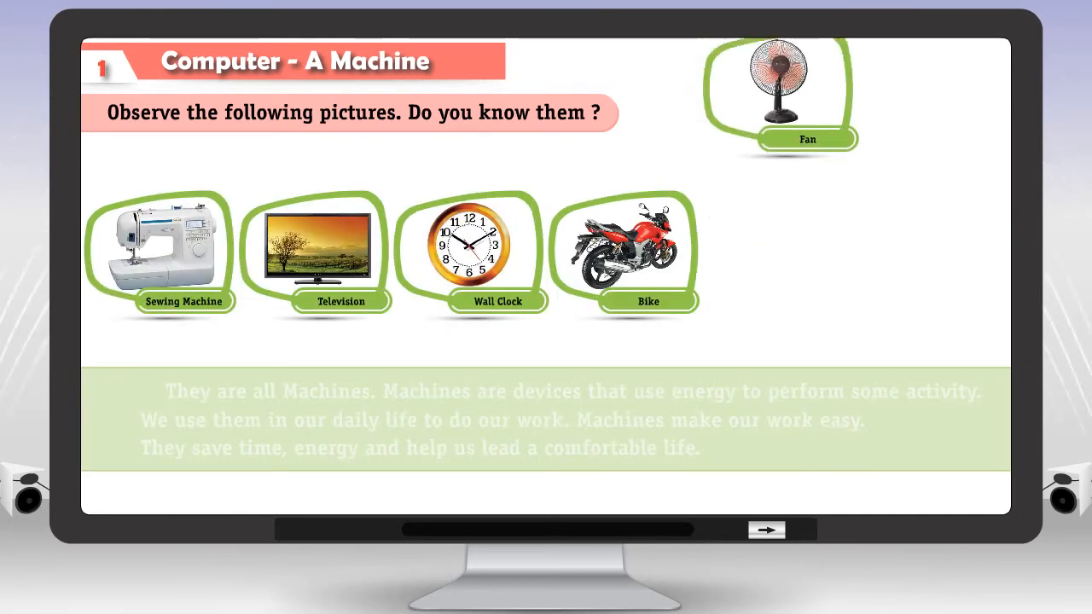
{"action": "left_click", "coordinate": [765, 528]}
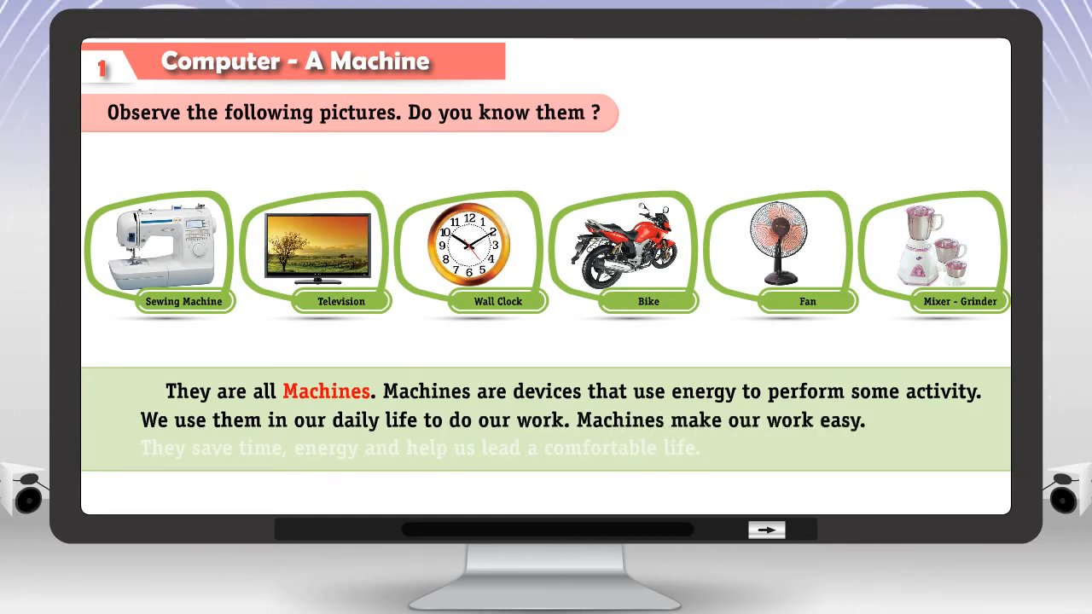
{"action": "left_click", "coordinate": [765, 529]}
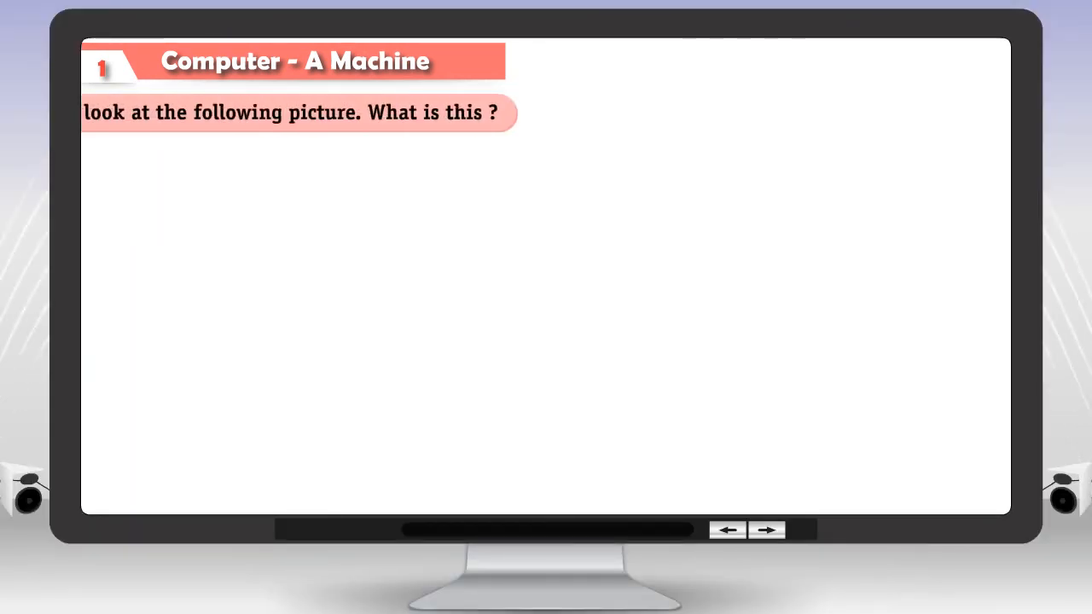